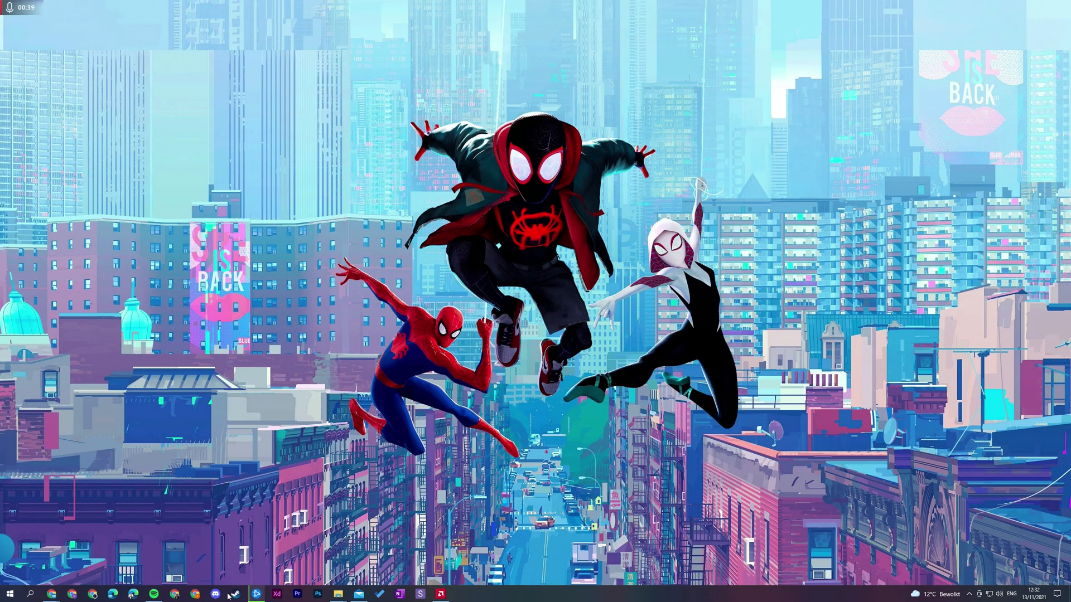
Search 'cre' from the Start menu and launch Creative Cloud Desktop
text(cre)
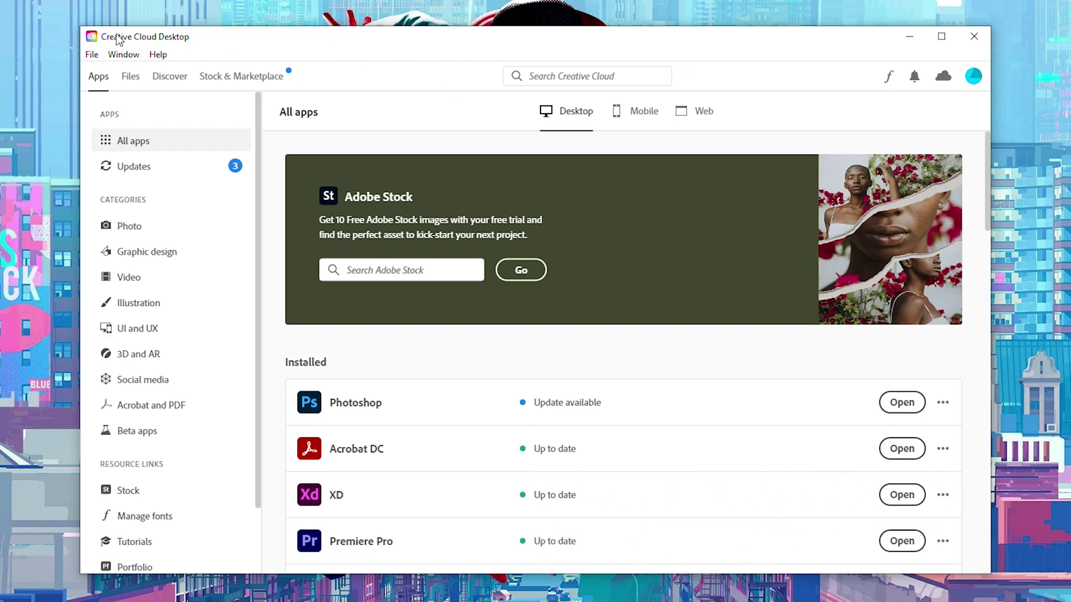
Open Preferences from the File menu, landing on the General page
click(91, 54)
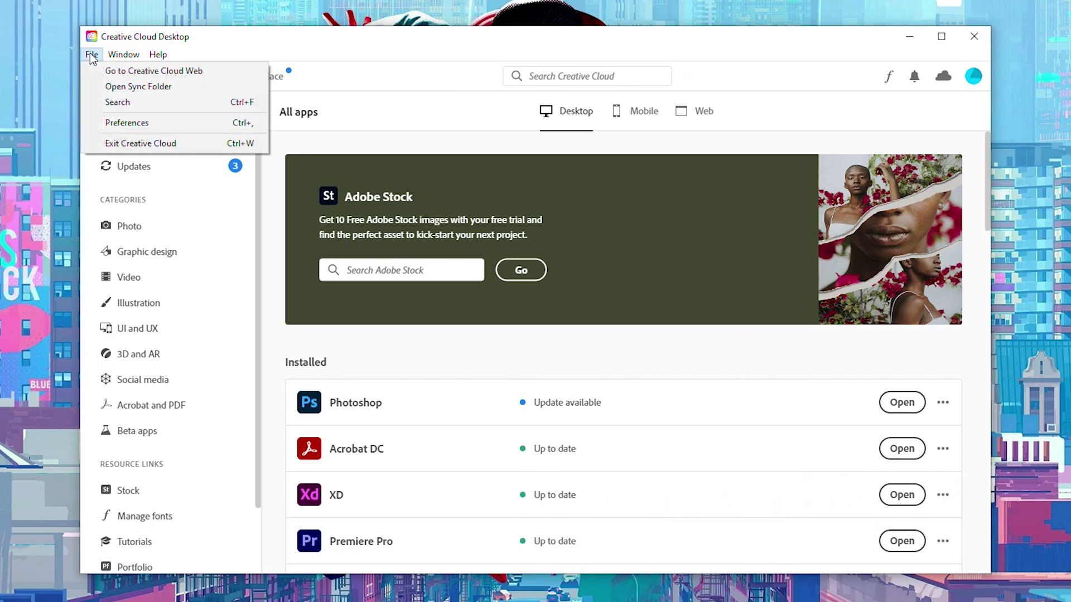
mouse_move(179, 126)
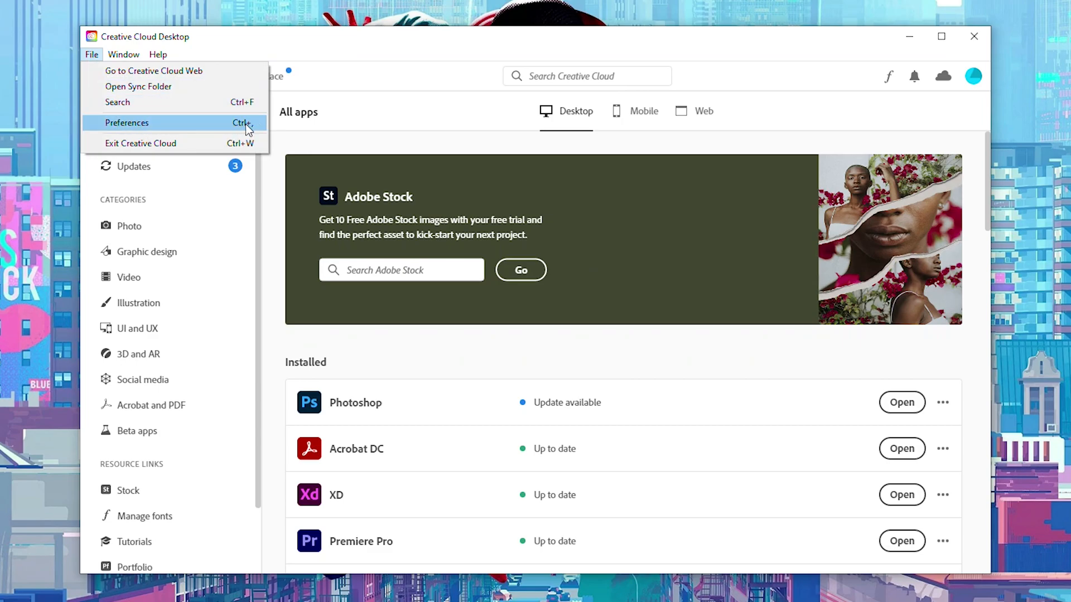
click(126, 123)
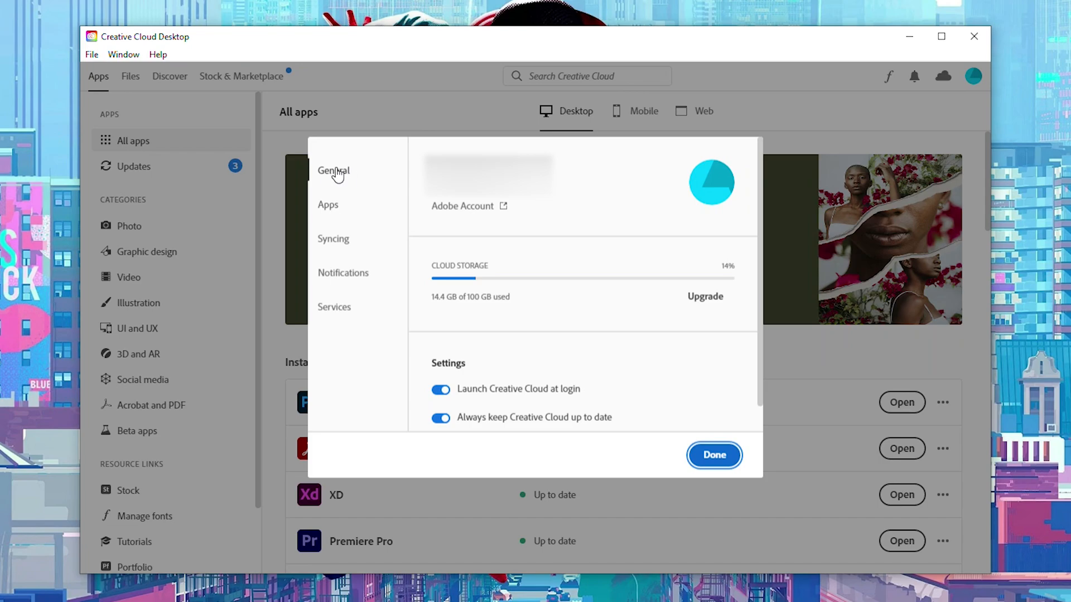
mouse_move(334, 217)
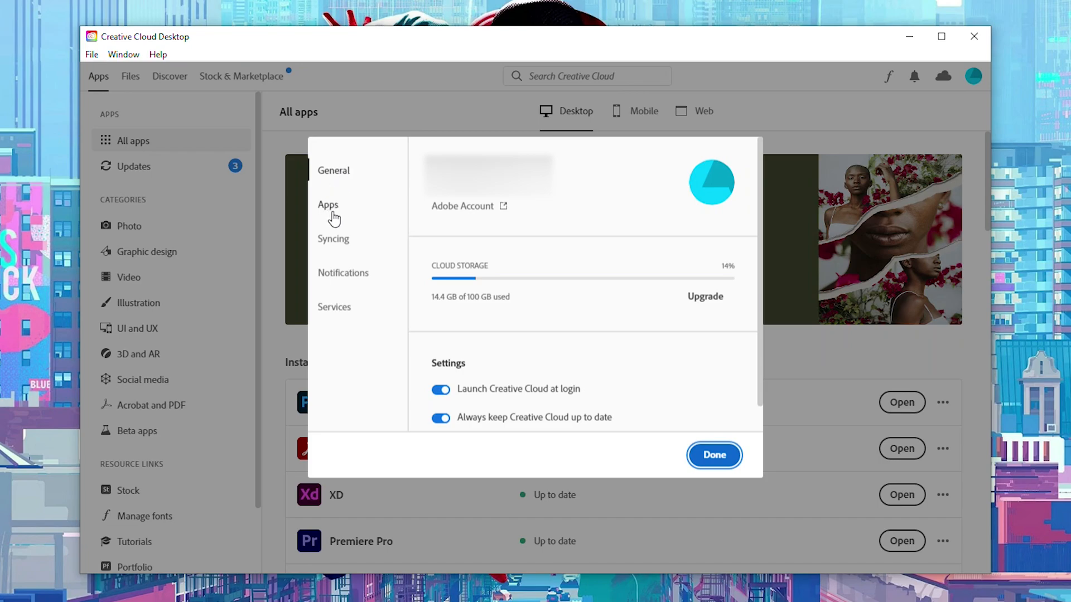
Show the Apps page and toggle Photoshop auto-update off, then back on
click(328, 204)
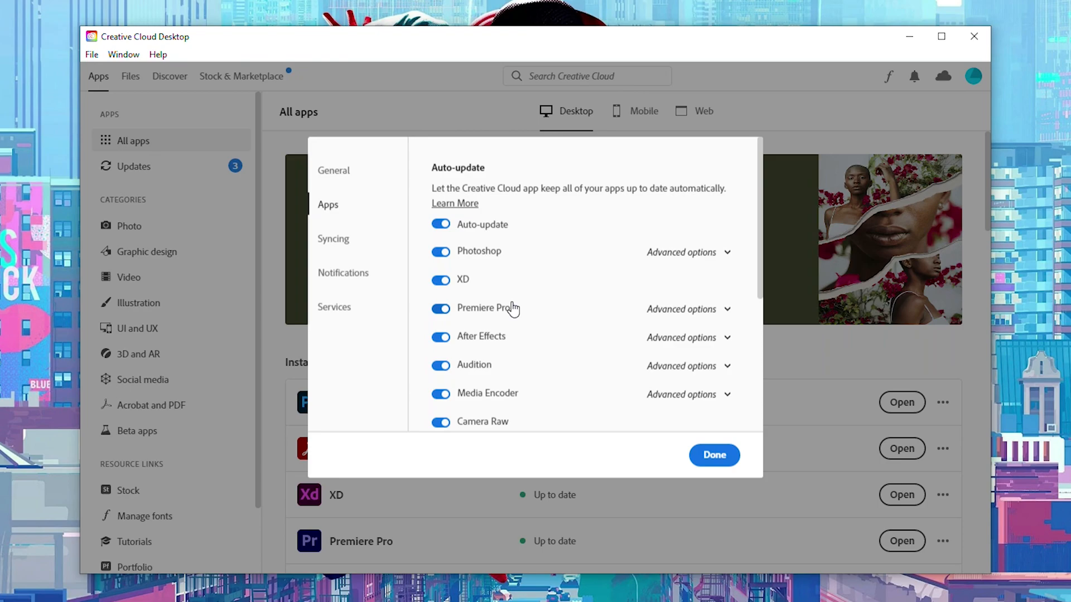
mouse_move(455, 267)
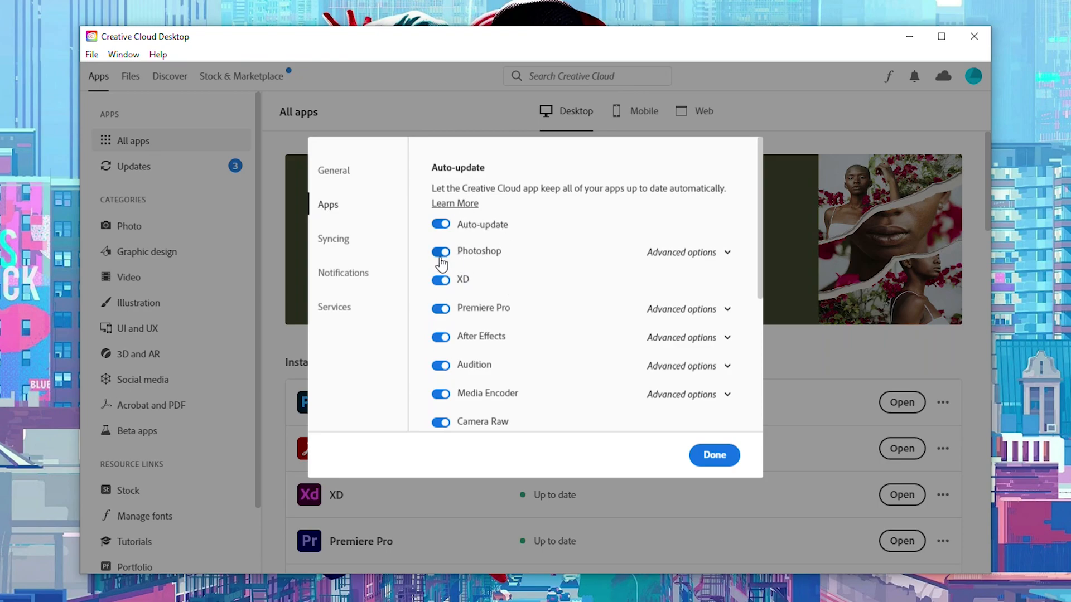
click(441, 252)
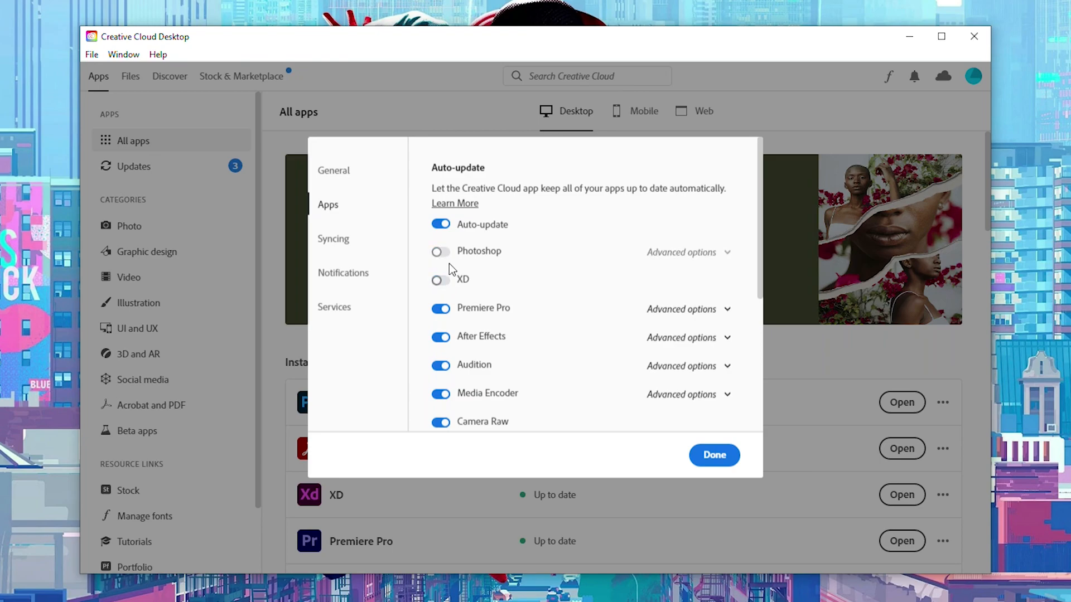
click(440, 251)
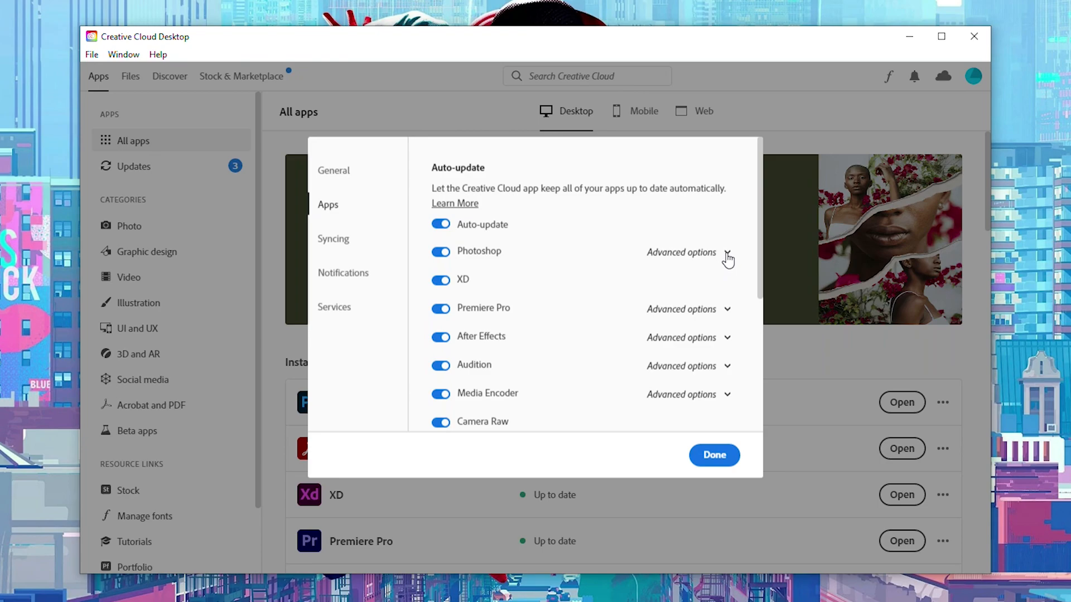
click(728, 253)
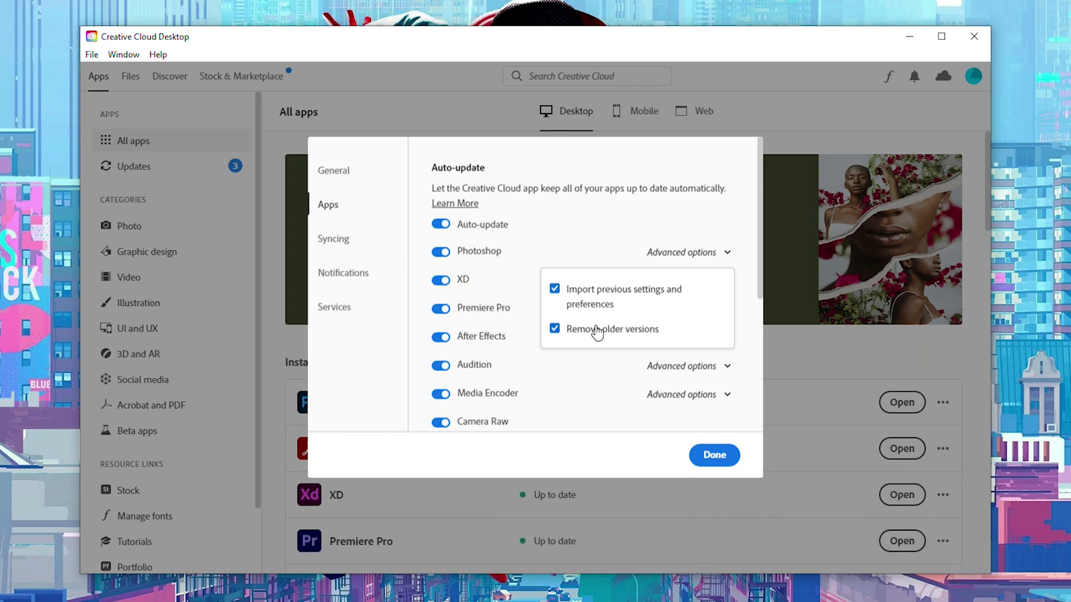
mouse_move(595, 317)
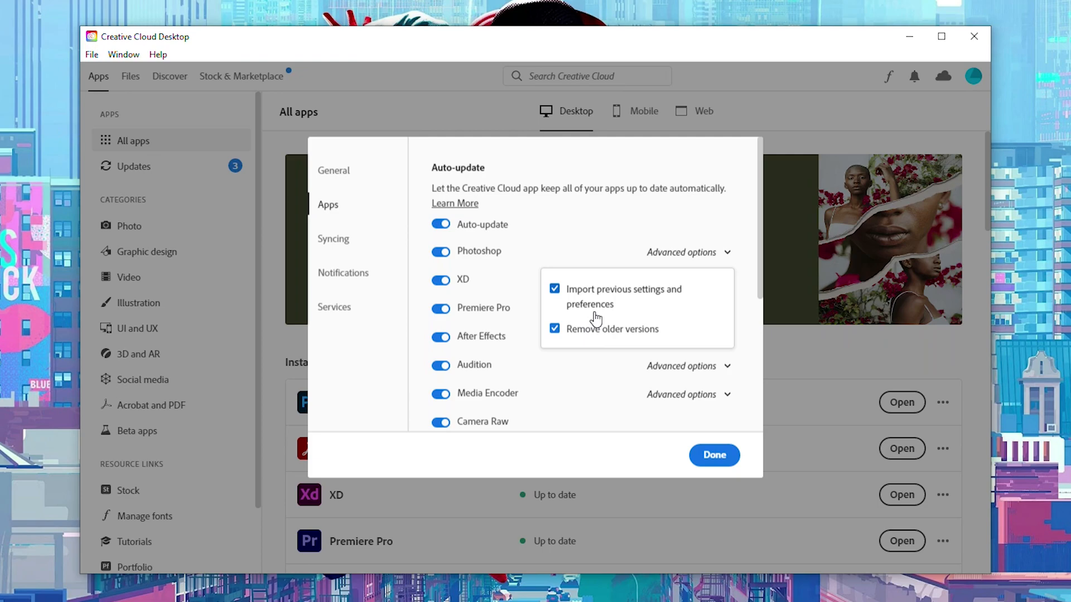
click(683, 253)
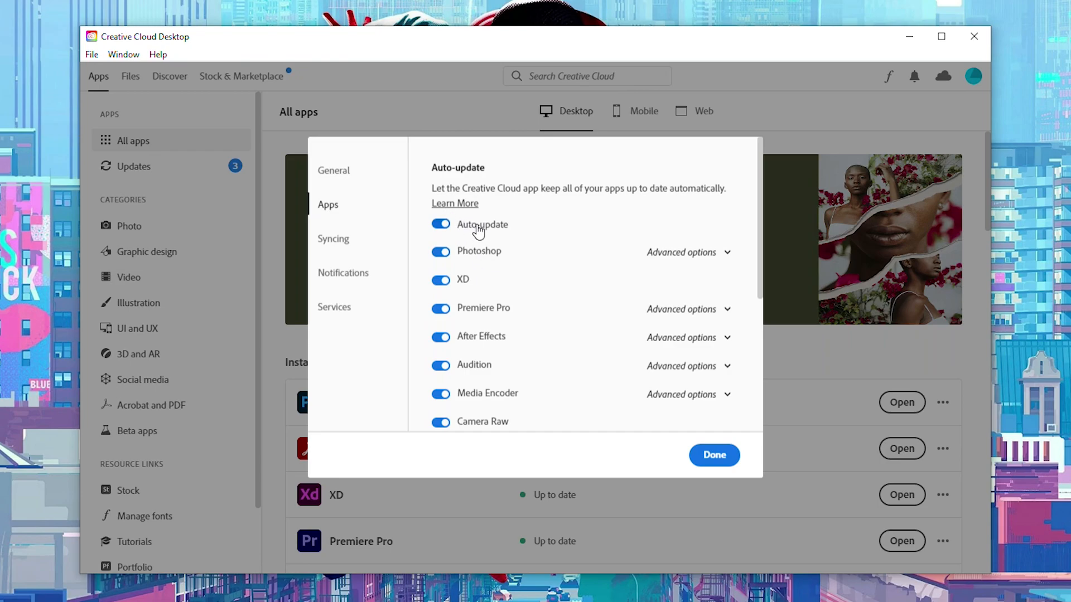
click(440, 225)
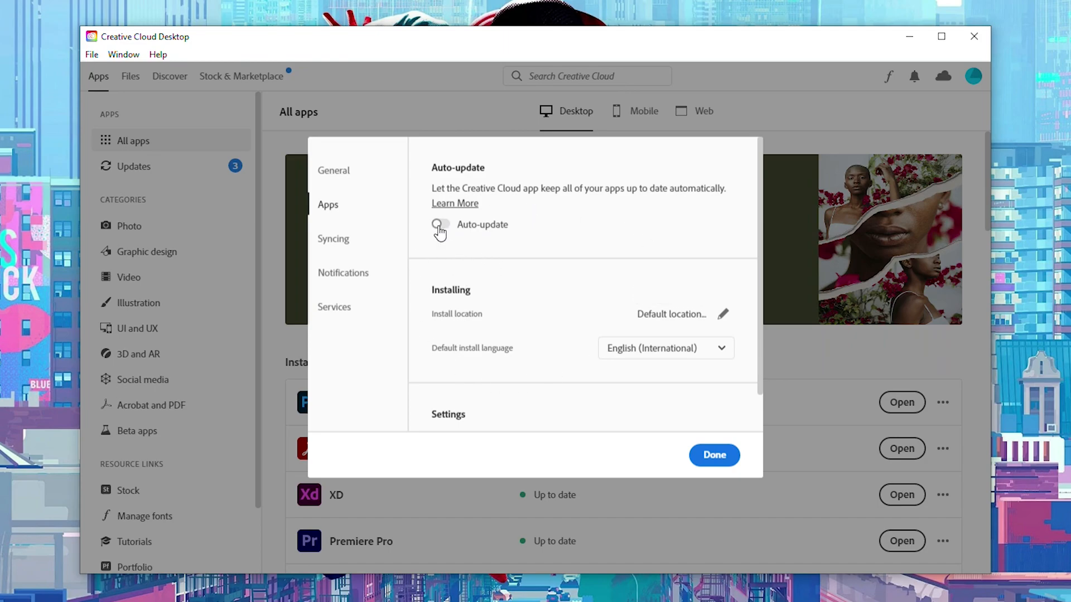
click(440, 225)
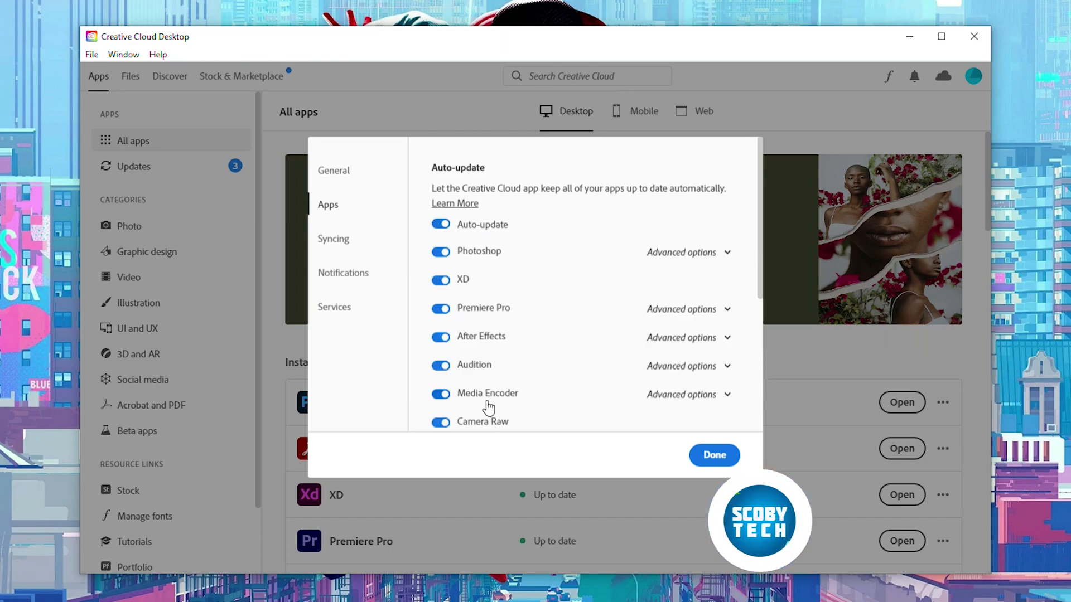